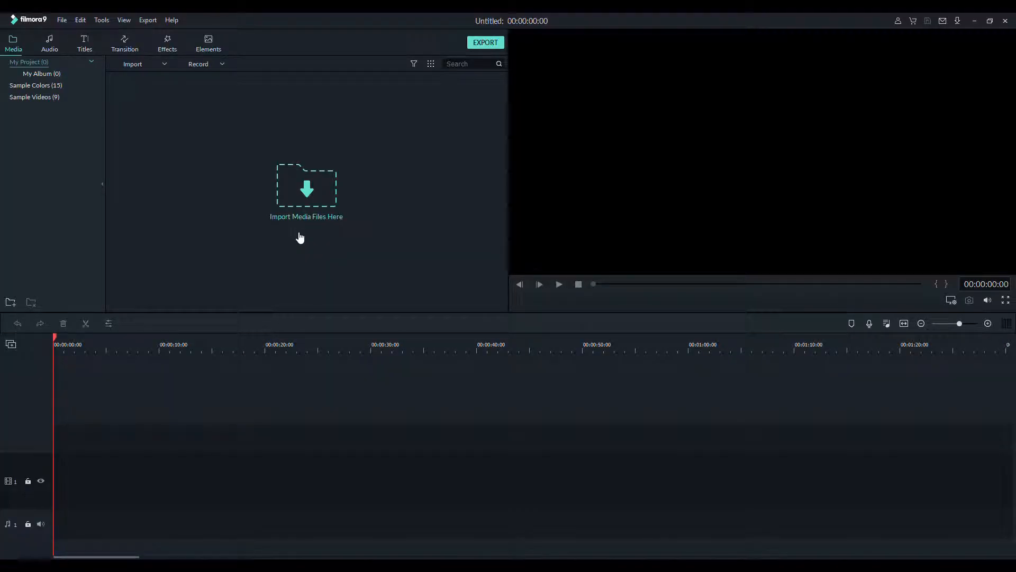
mouse_move(296, 238)
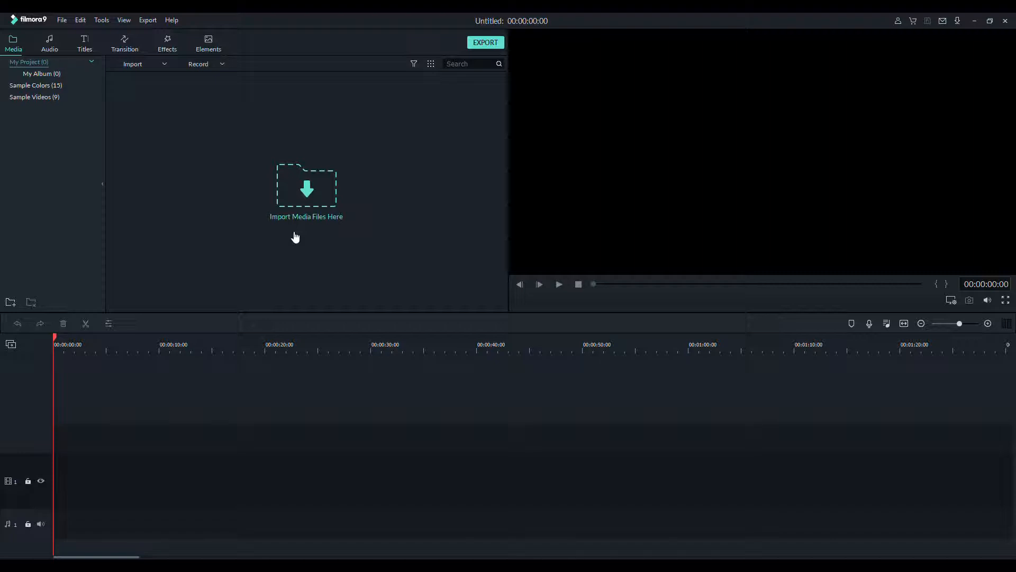
mouse_move(310, 226)
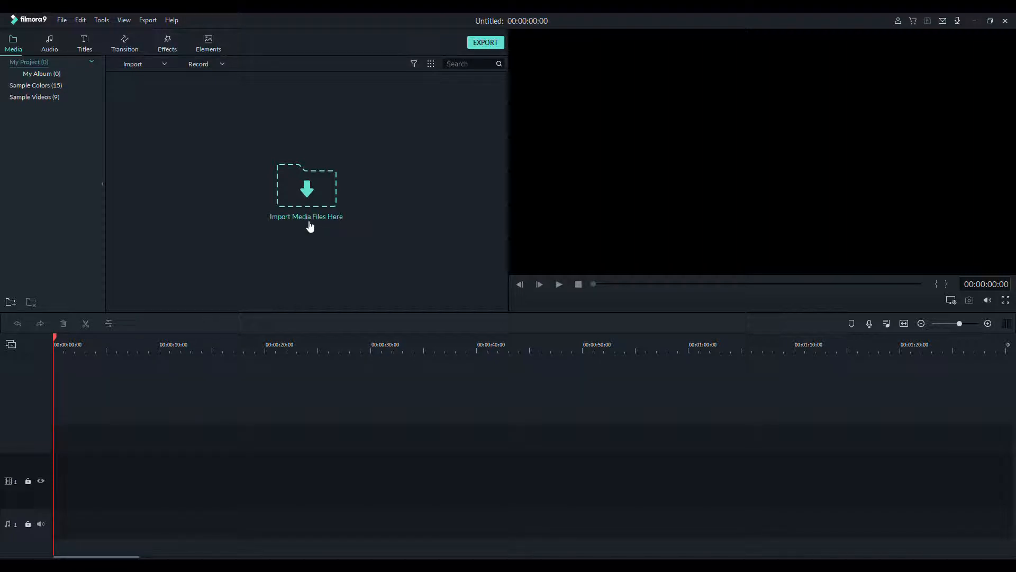
mouse_move(345, 71)
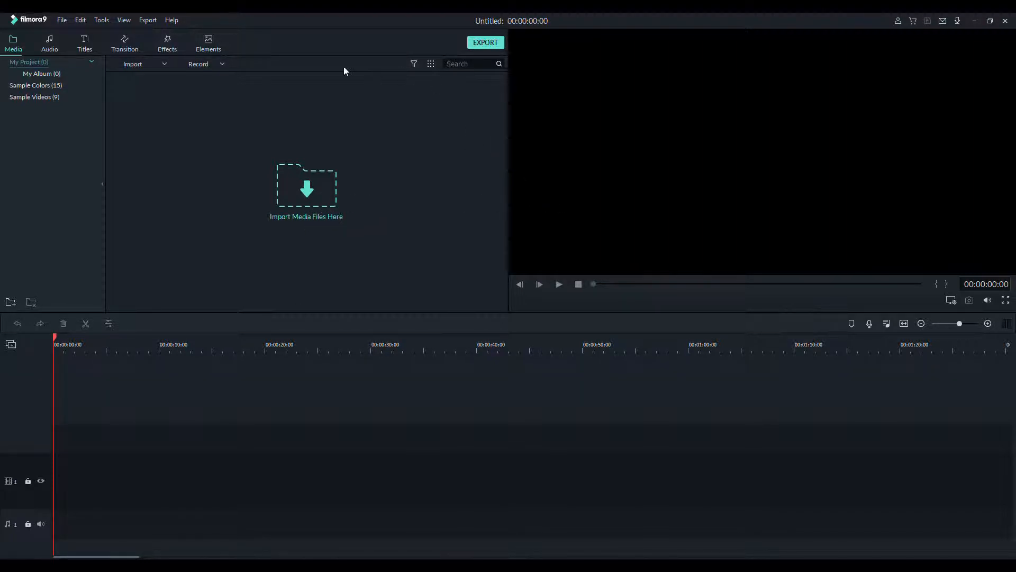
mouse_move(54, 47)
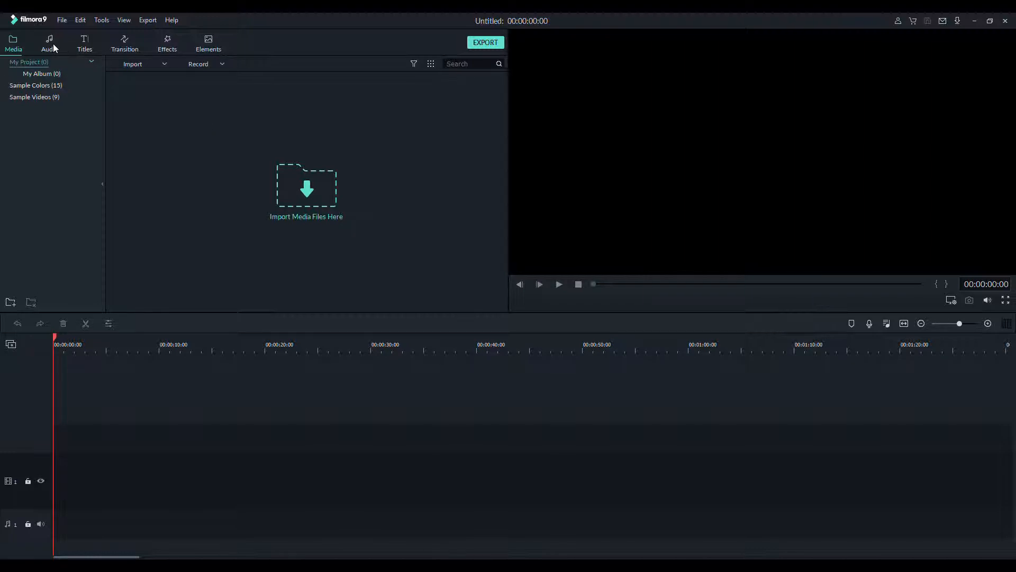
mouse_move(113, 155)
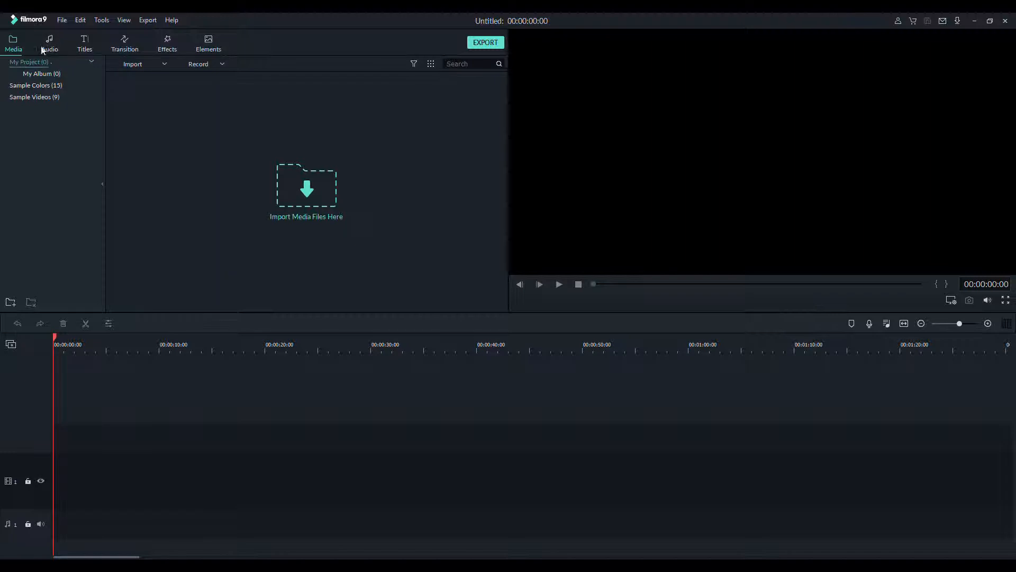
mouse_move(139, 85)
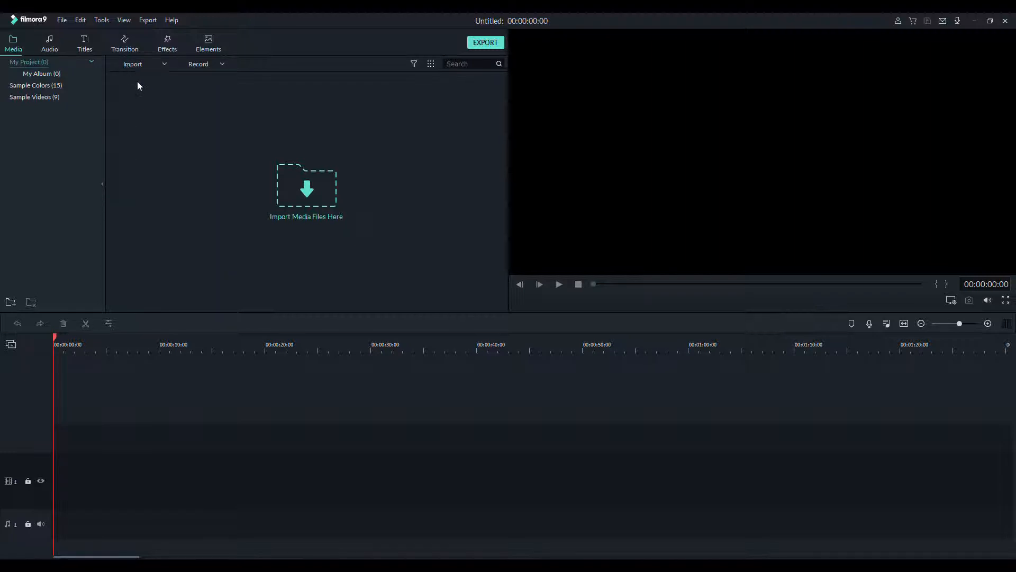
mouse_move(81, 166)
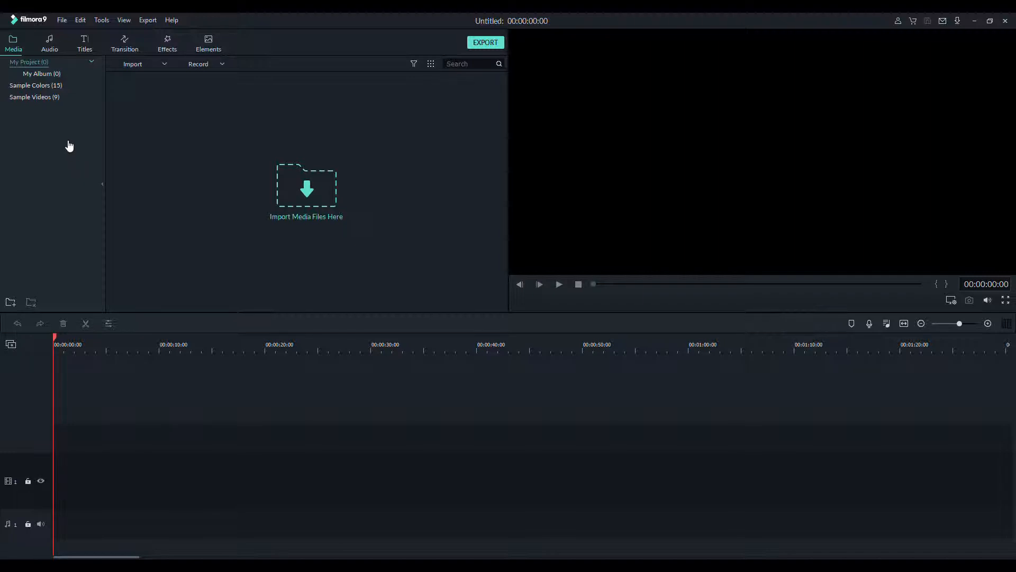
mouse_move(76, 135)
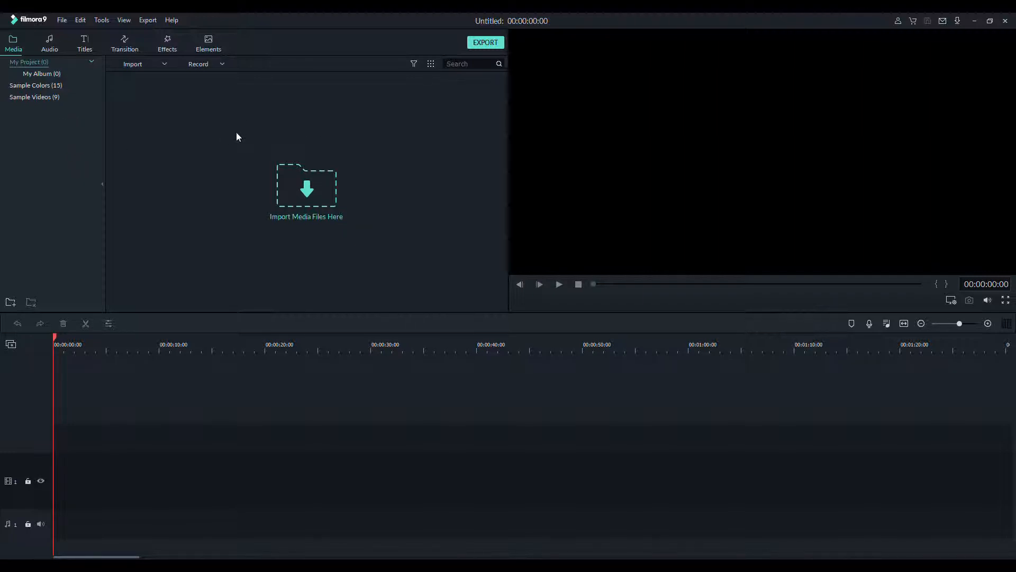
mouse_move(270, 129)
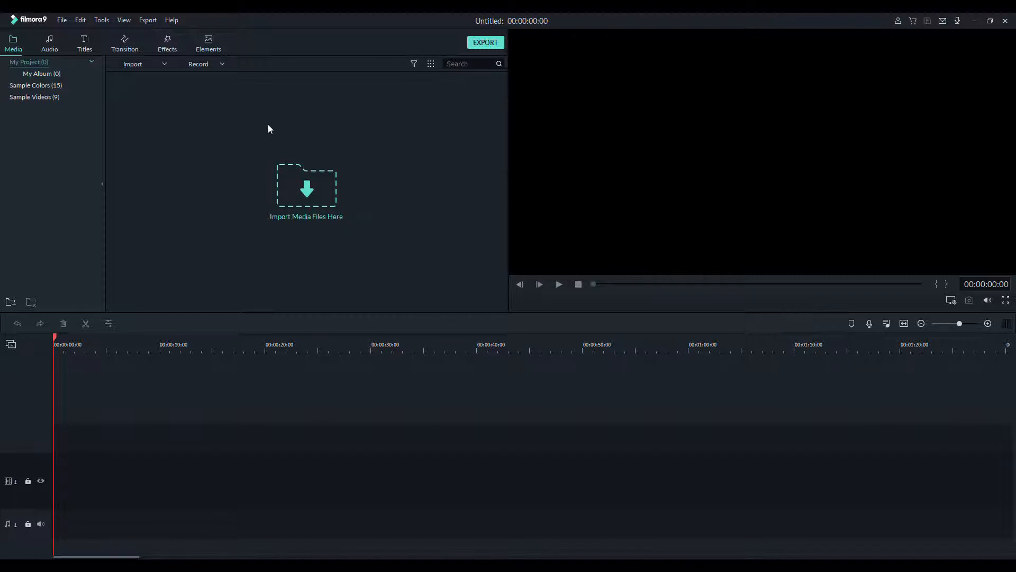
mouse_move(380, 312)
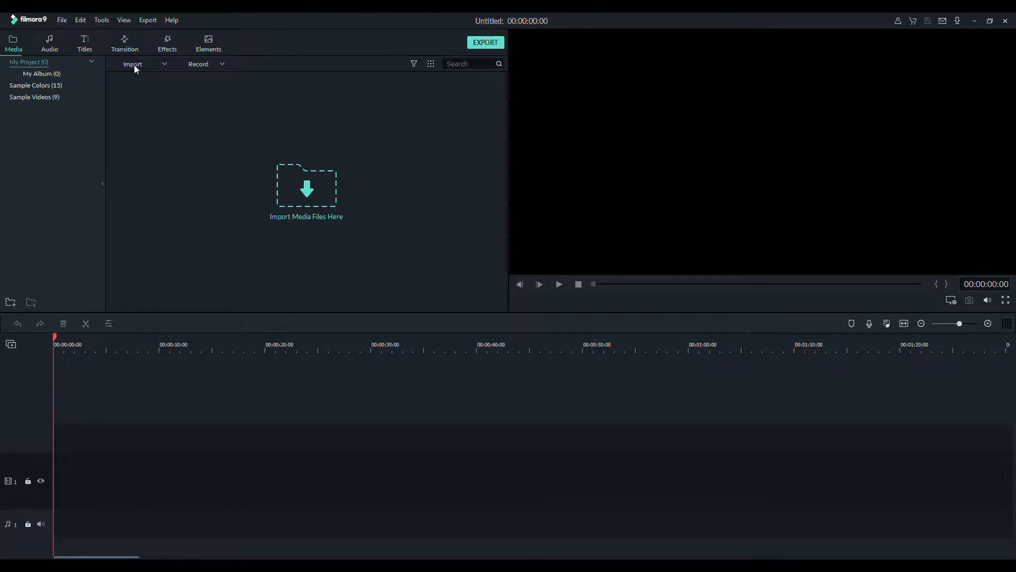
- Import the 'intro video to channel' and 'end video to channel' clips into the media library
left_click(132, 64)
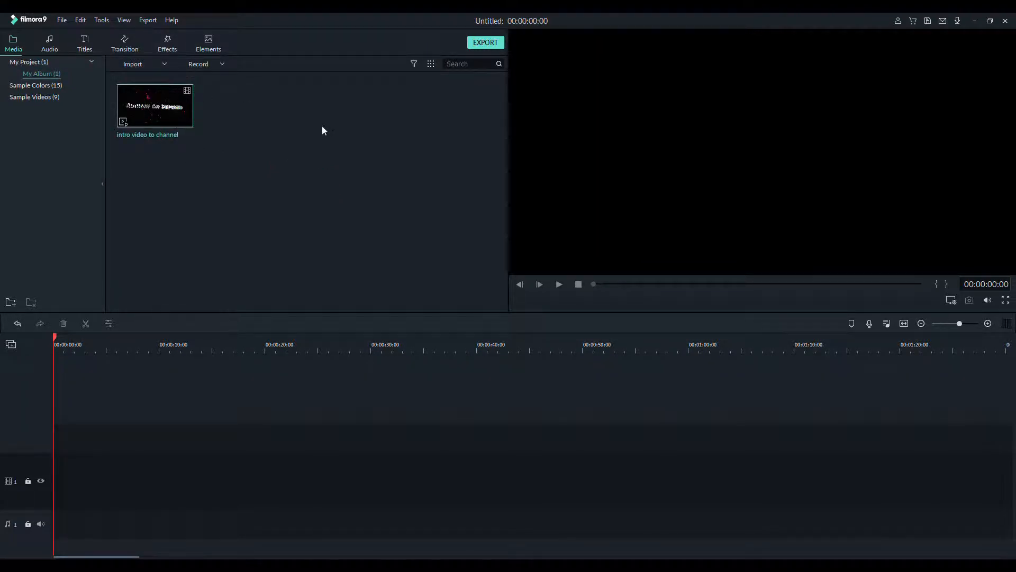
mouse_move(399, 318)
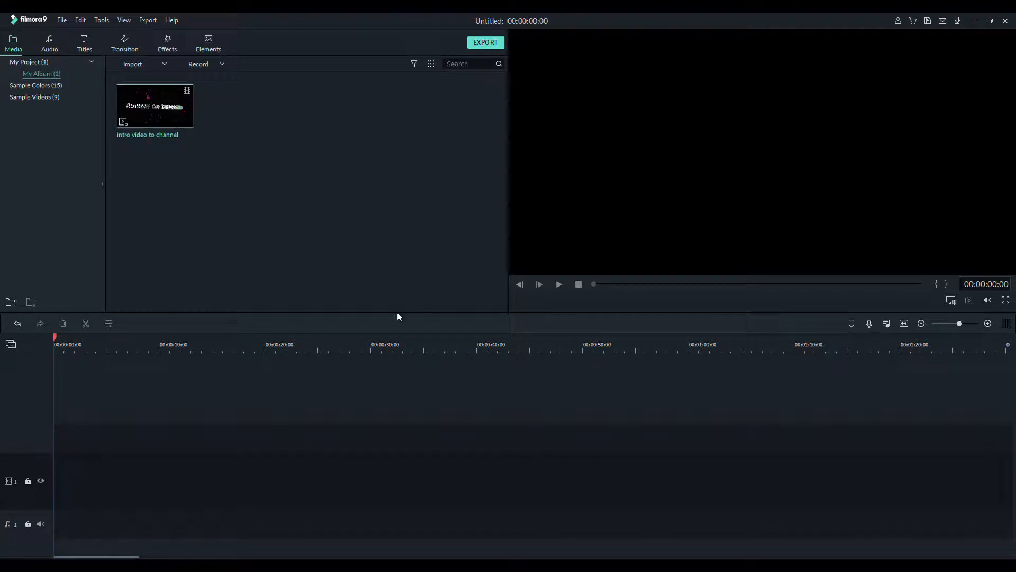
left_click(132, 63)
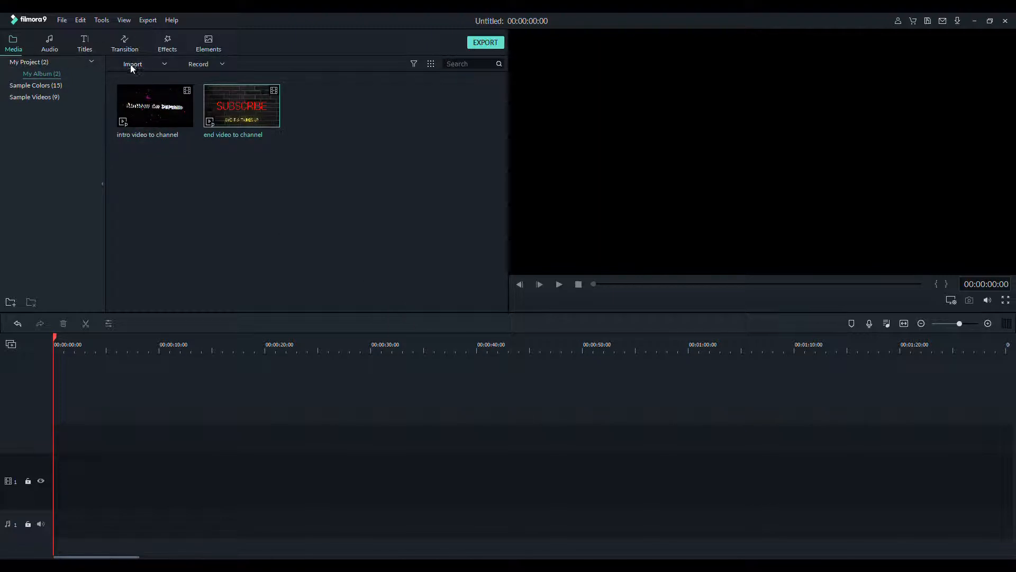
mouse_move(165, 65)
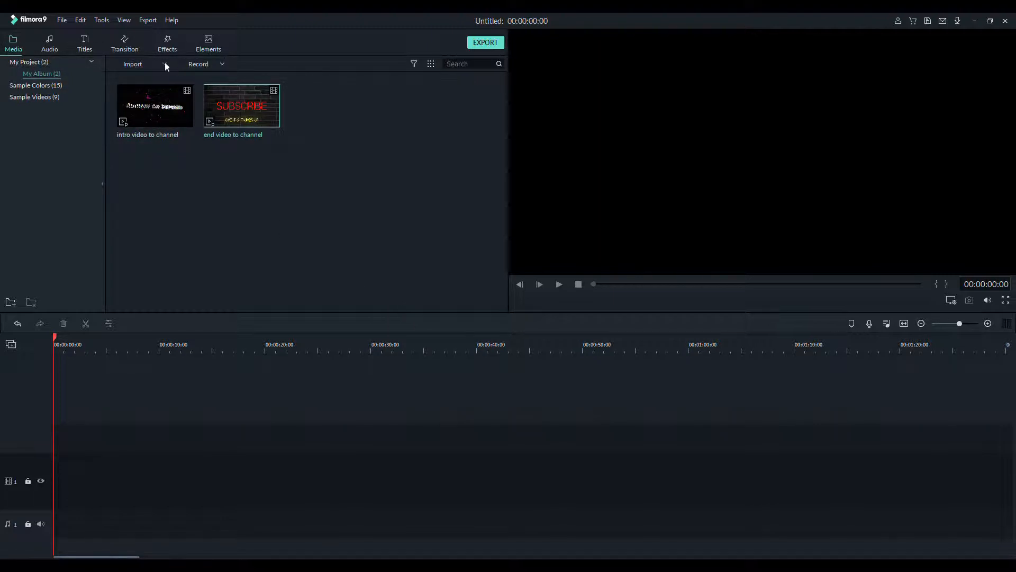
mouse_move(179, 118)
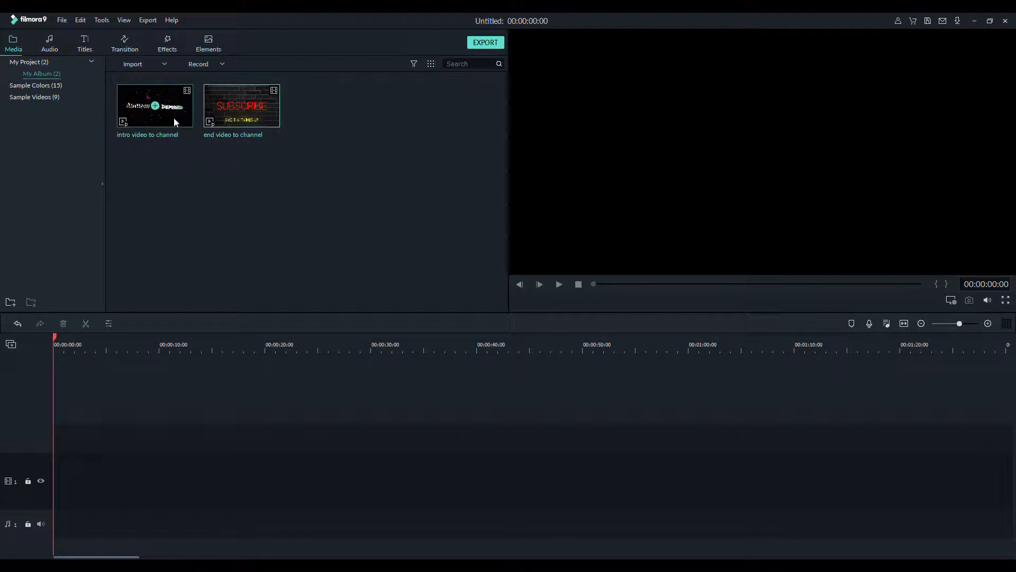
- Drag the intro video clip onto video track 1 at the timeline start
left_click_drag(154, 106, 131, 479)
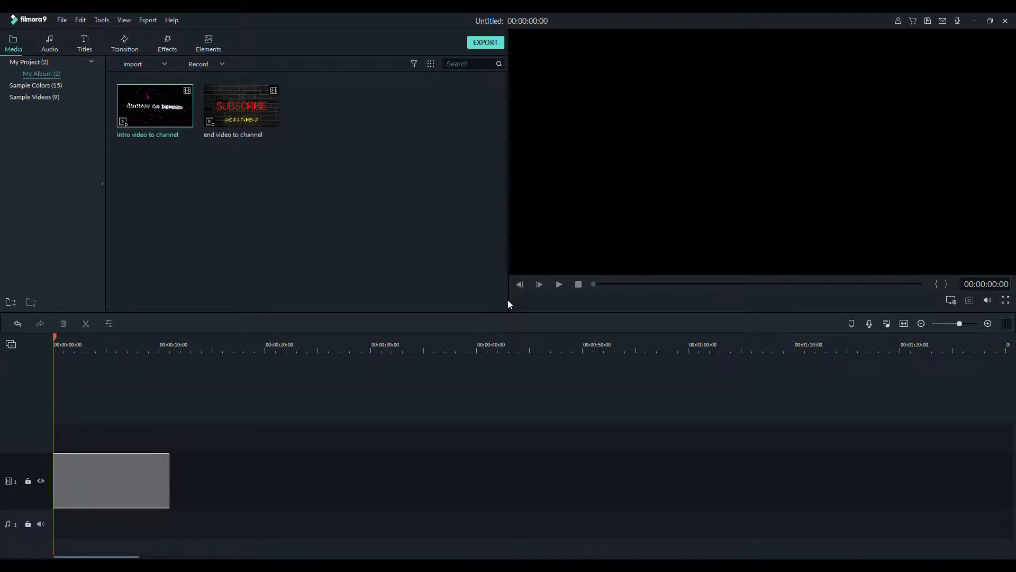
mouse_move(520, 302)
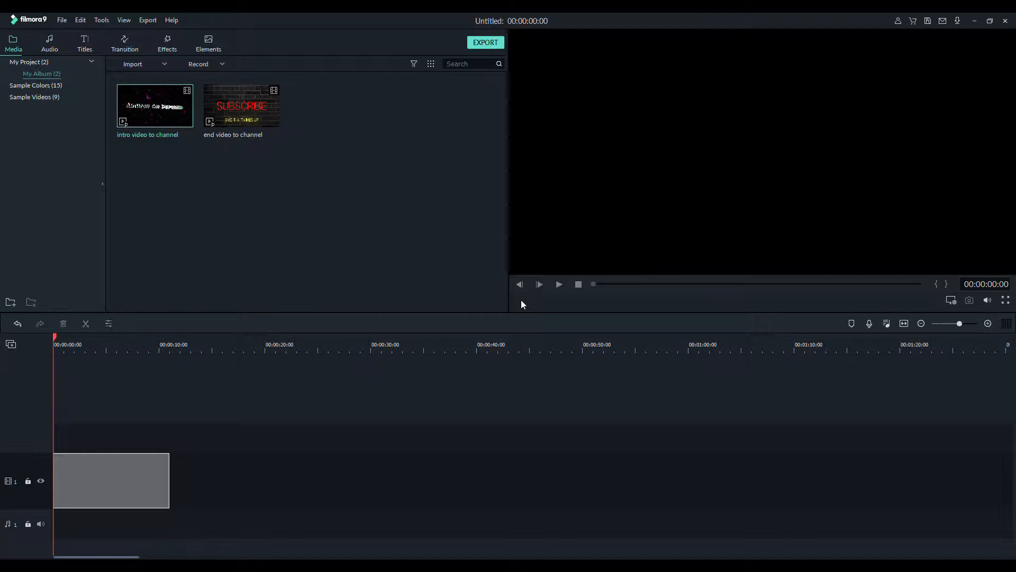
mouse_move(514, 308)
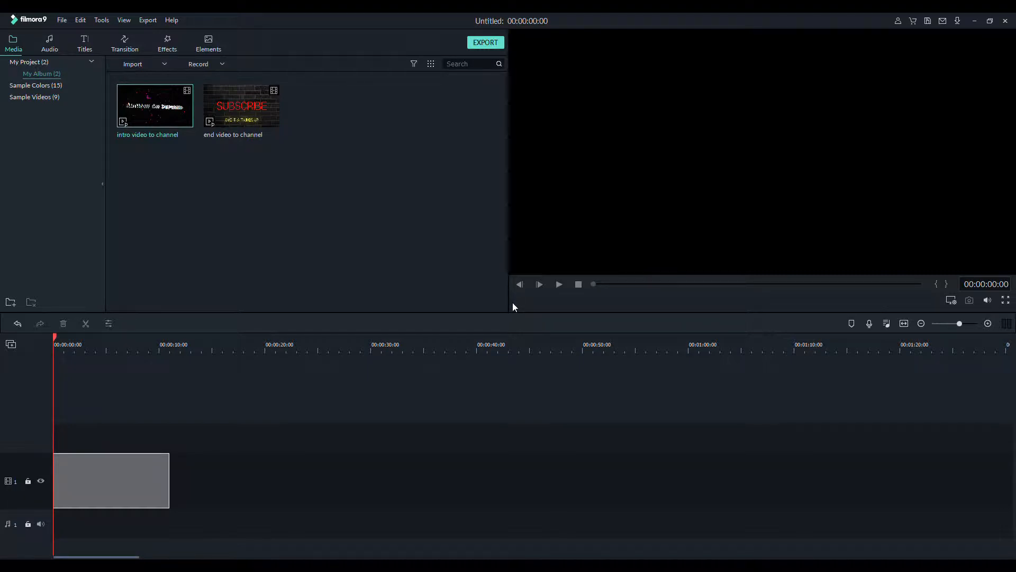
mouse_move(533, 309)
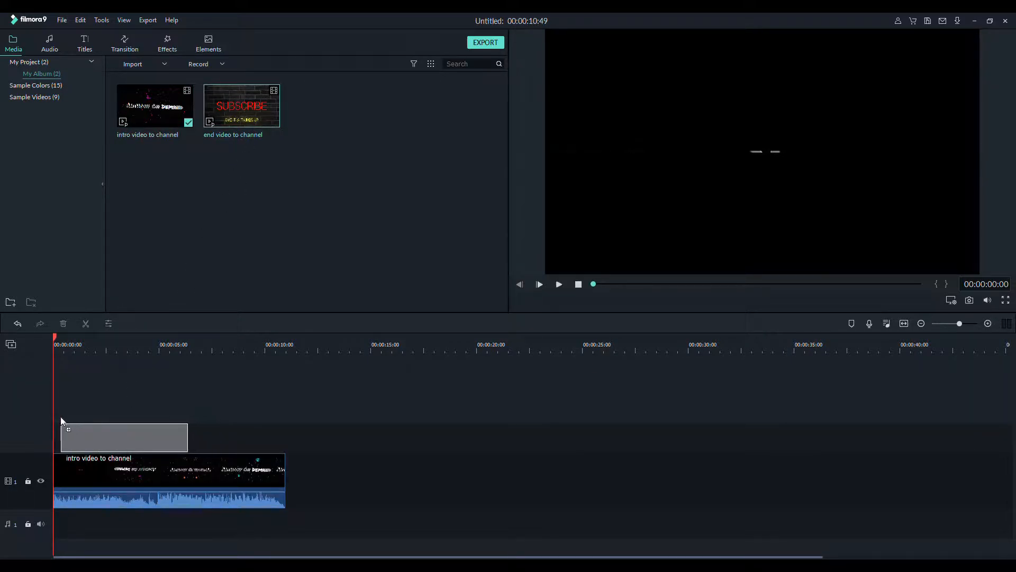
- Drag the end video clip onto a second video track above the intro clip
left_click_drag(242, 105, 114, 438)
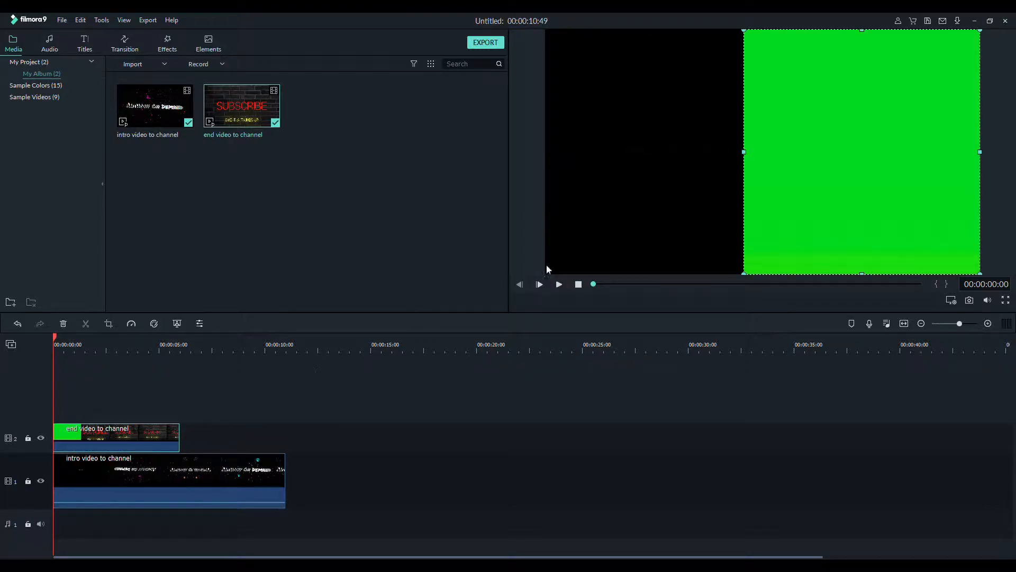
- Play the project, then move the playhead back to where both clips overlap
left_click(558, 285)
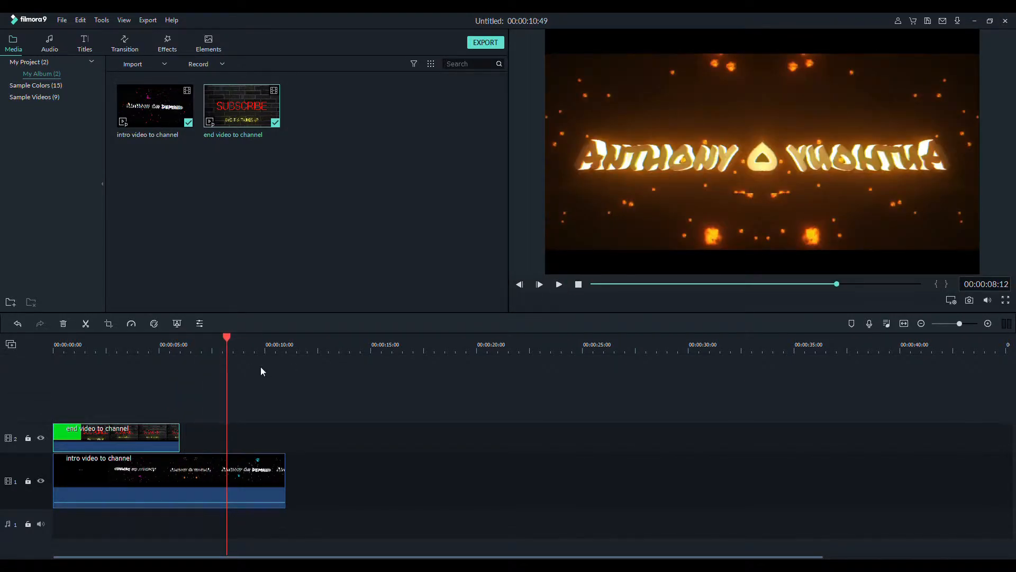
left_click(147, 345)
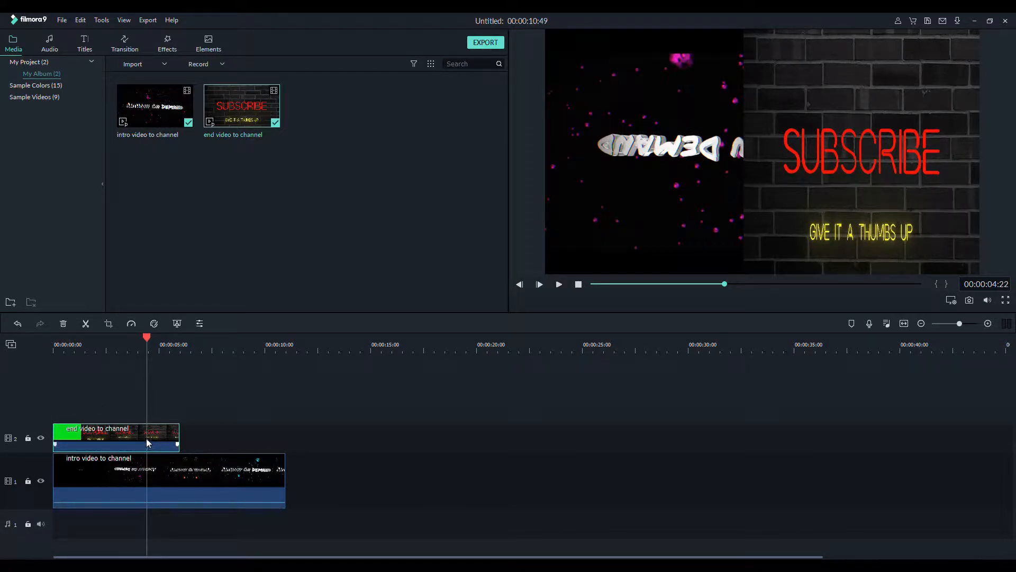
mouse_move(758, 209)
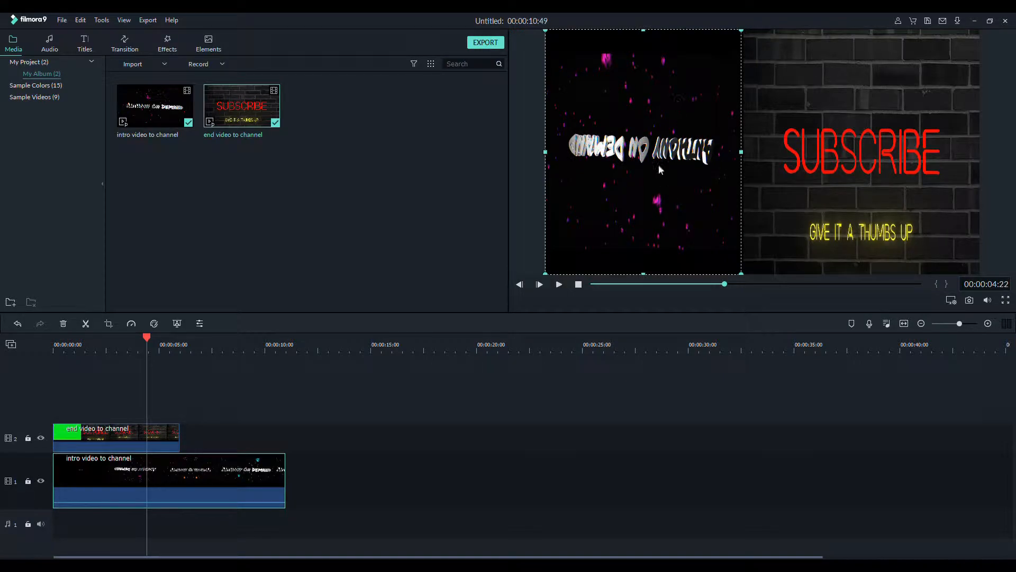
mouse_move(646, 37)
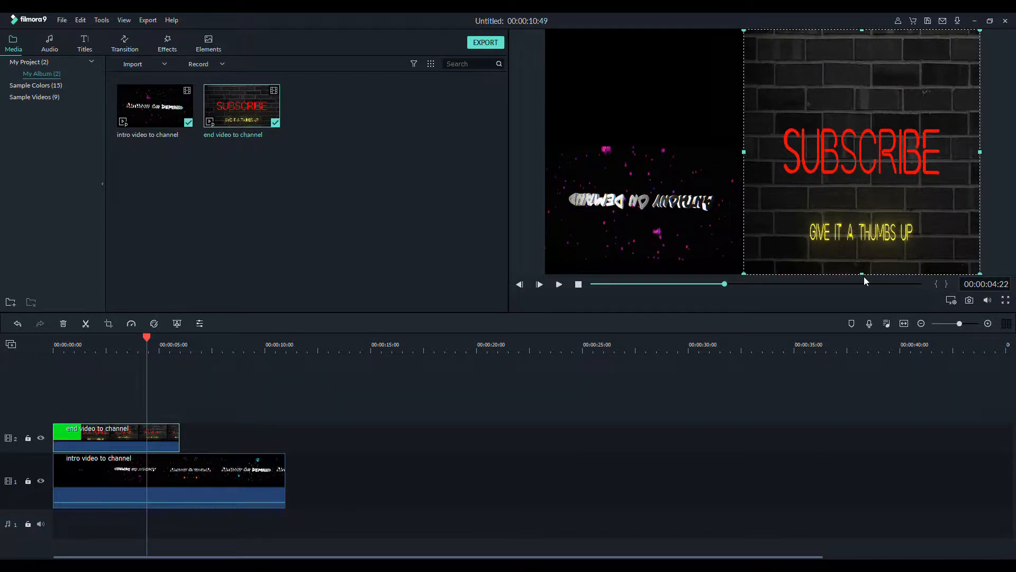
- Shrink SUBSCRIBE clip to upper right, move intro clip lower-left and tilt it
left_click_drag(862, 275, 865, 161)
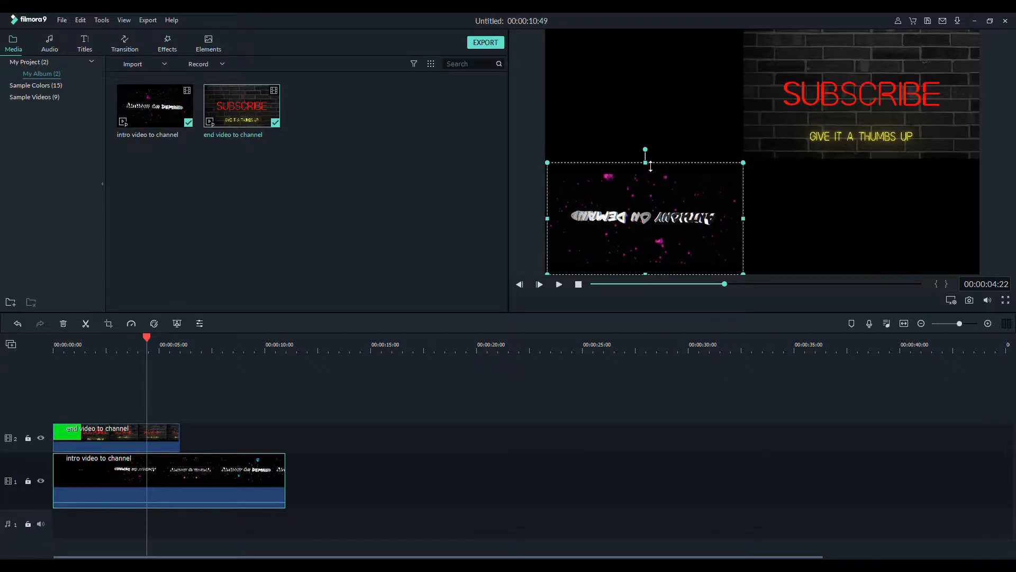
left_click_drag(645, 150, 700, 176)
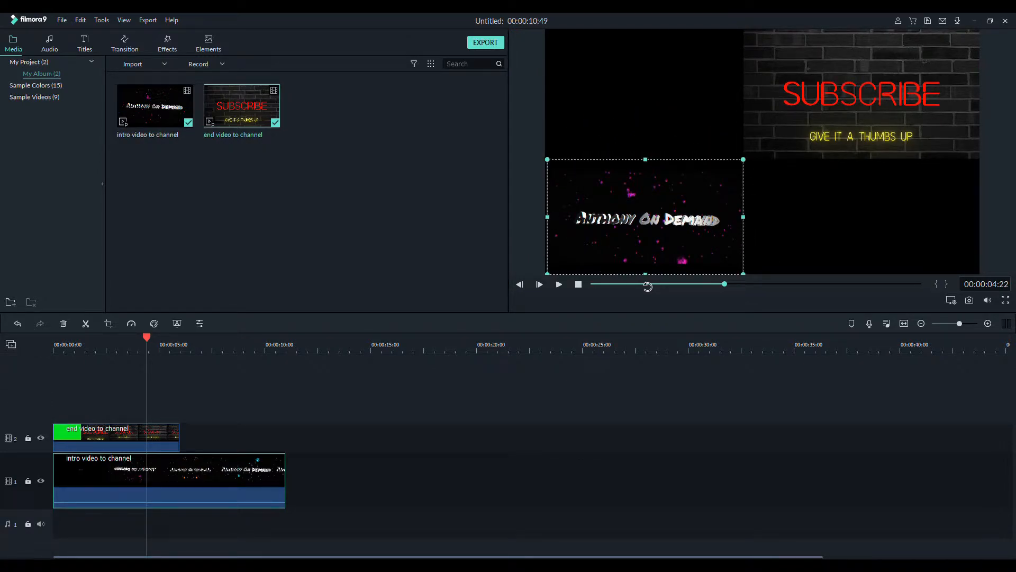
left_click_drag(649, 285, 691, 265)
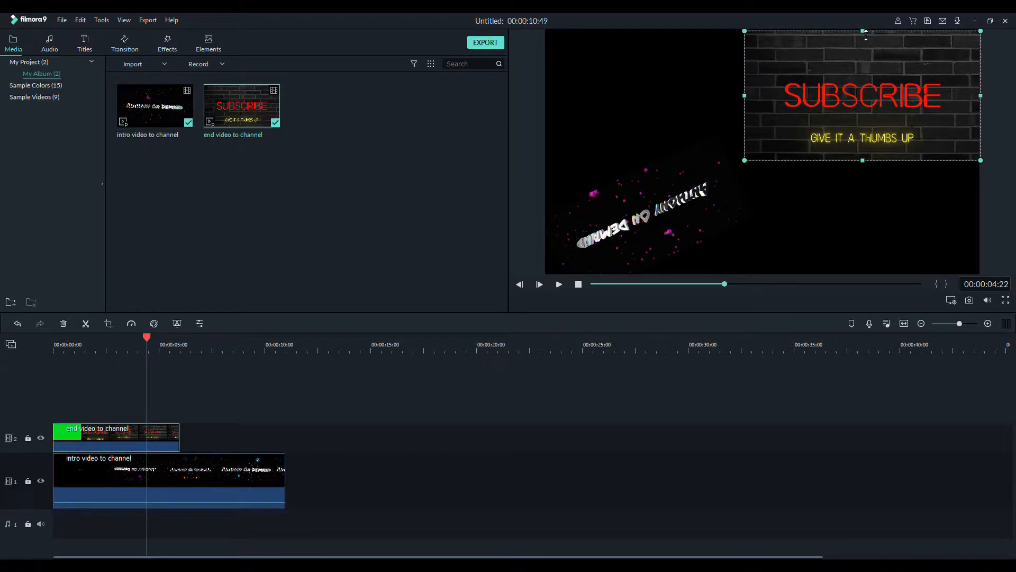
mouse_move(856, 118)
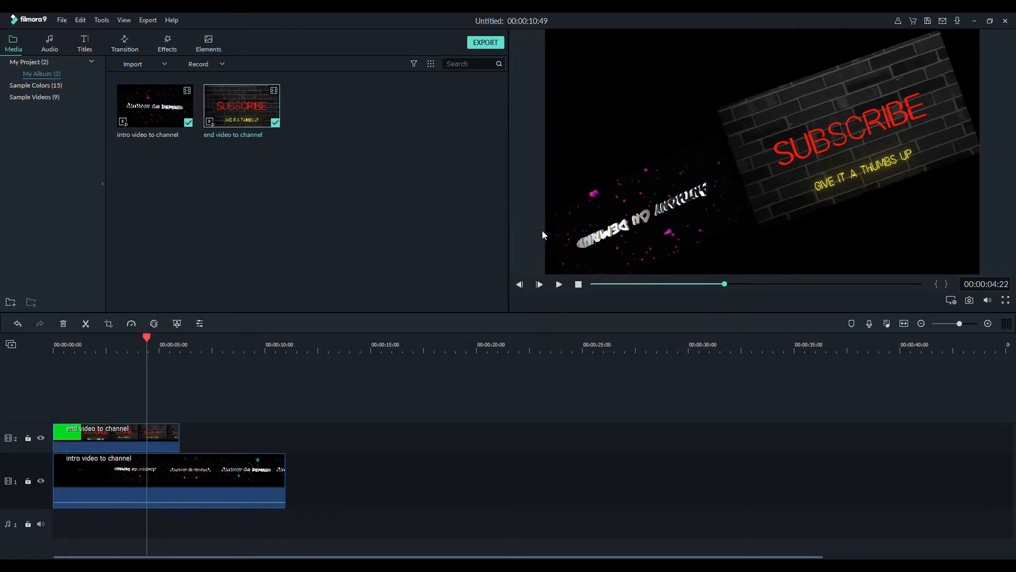
- Advance the preview a few frames and select the intro clip in the preview
left_click(558, 284)
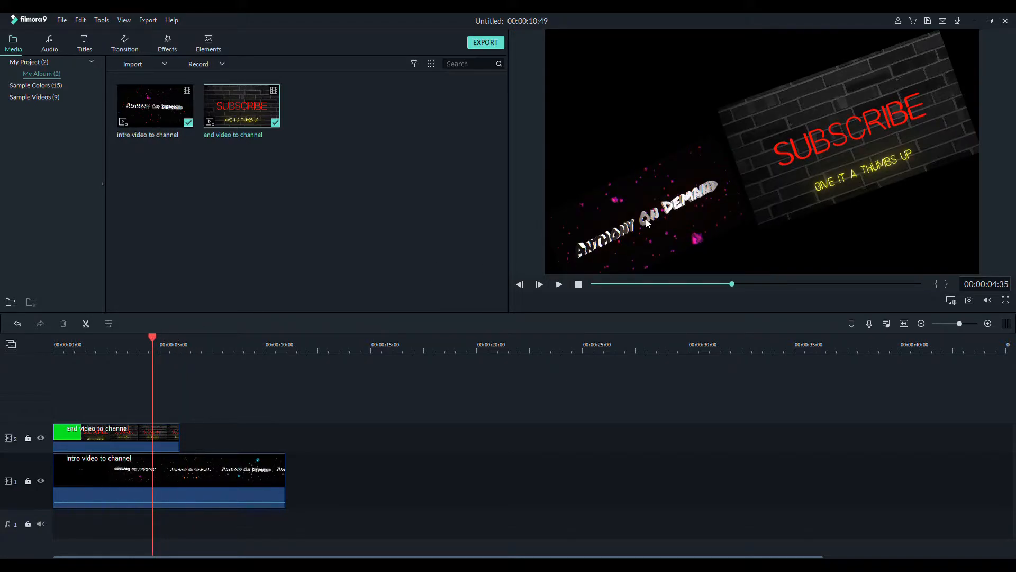
left_click(648, 223)
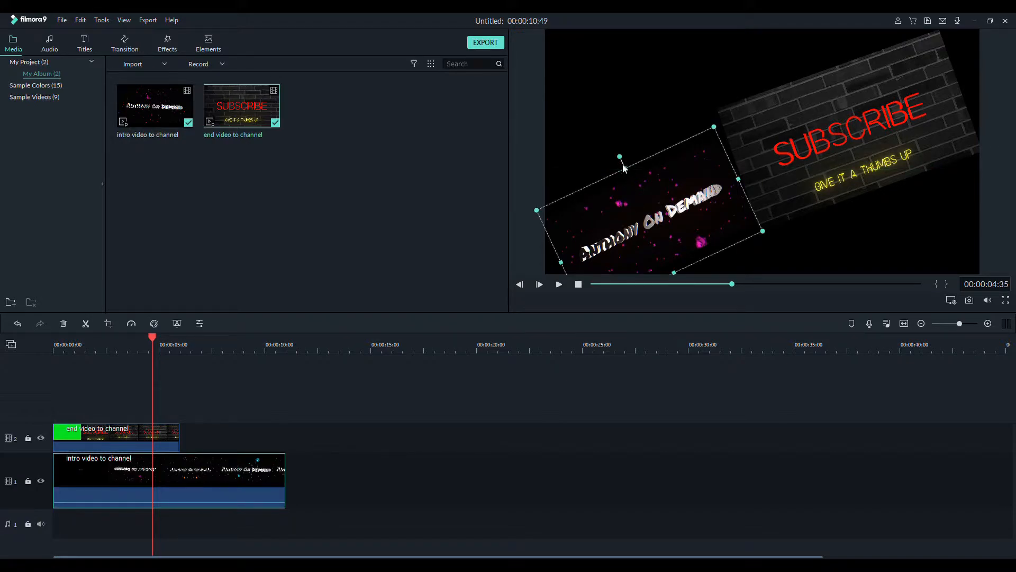